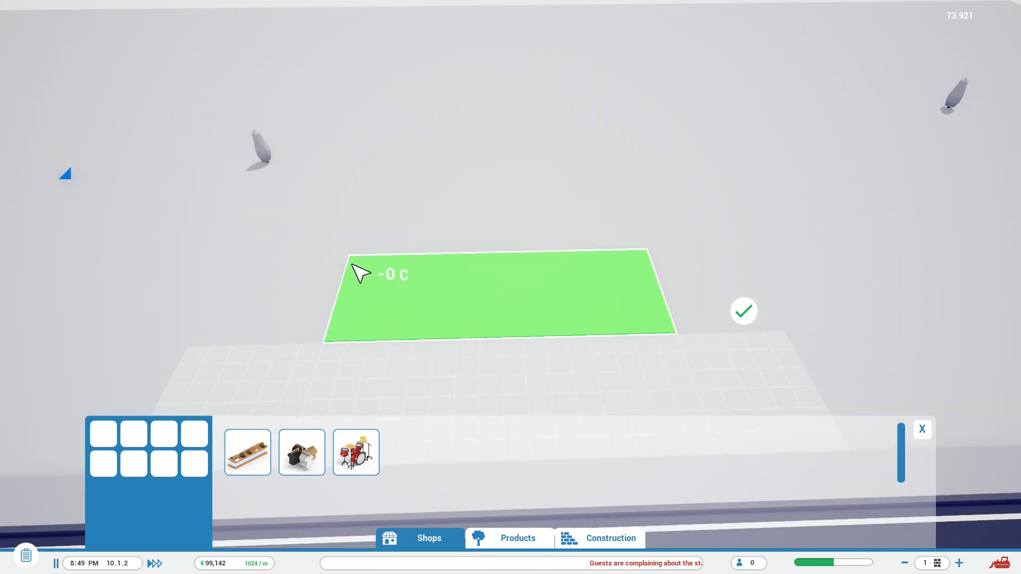
- Confirm the marked shop area and accept the generated walls with glass entrance for Everything Electro
{"action": "left_click", "coordinate": [743, 310]}
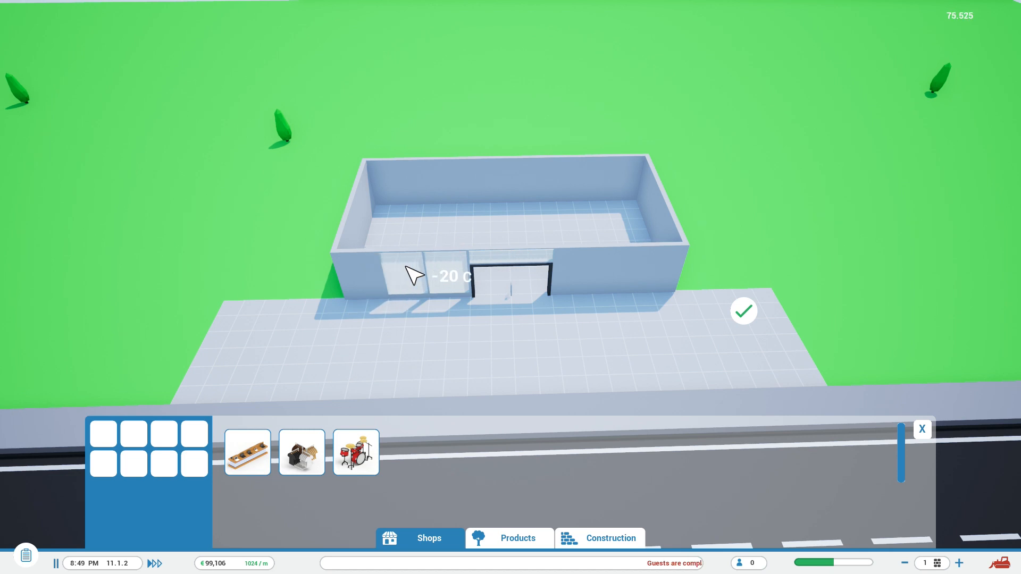
{"action": "left_click", "coordinate": [743, 311]}
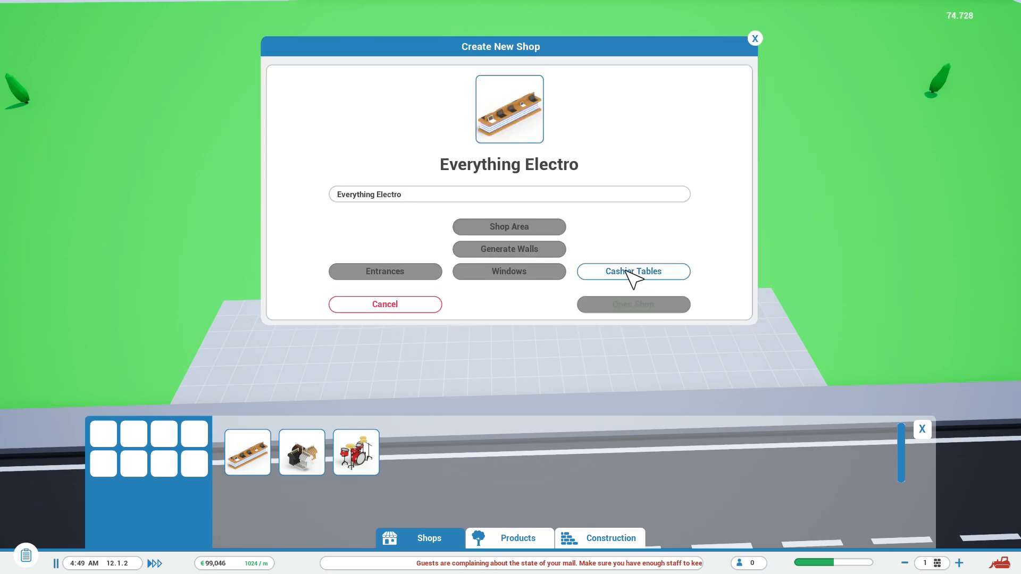